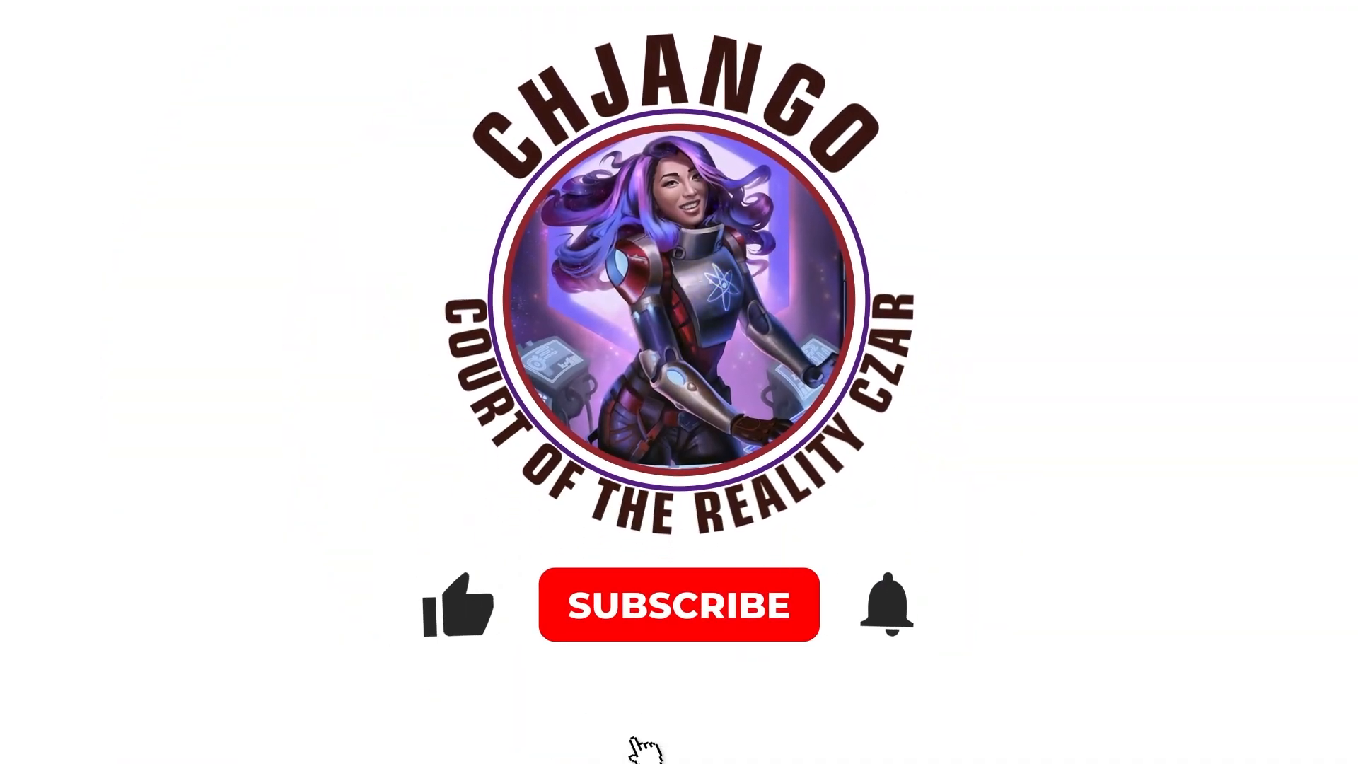
- Subscribe to the CHJANGO channel so the red button reads SUBSCRIBED
click(677, 604)
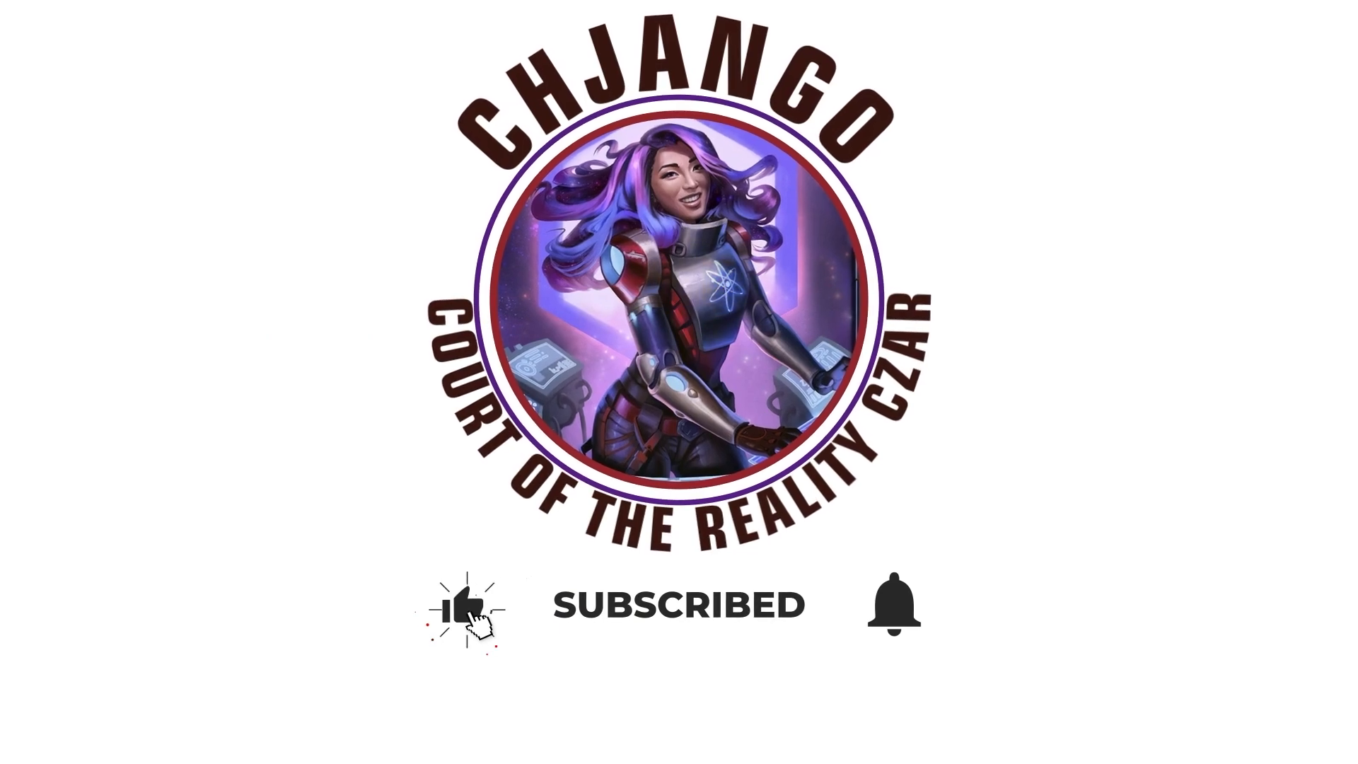